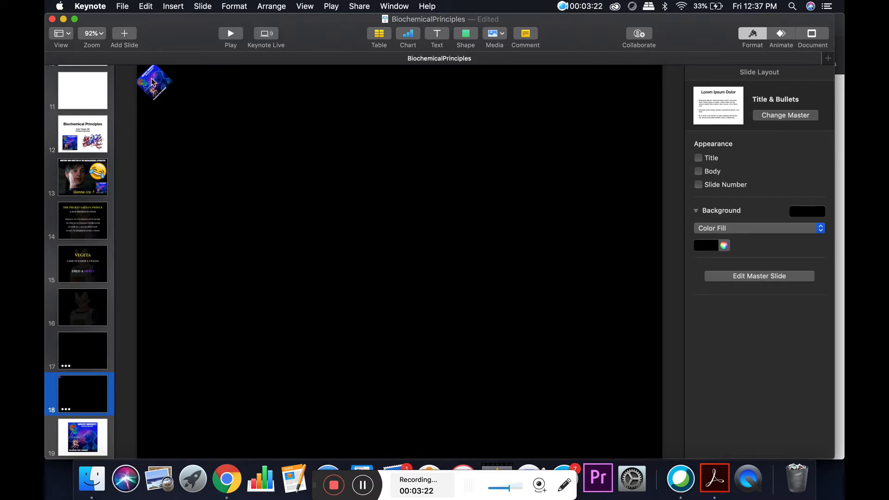
mouse_move(374, 134)
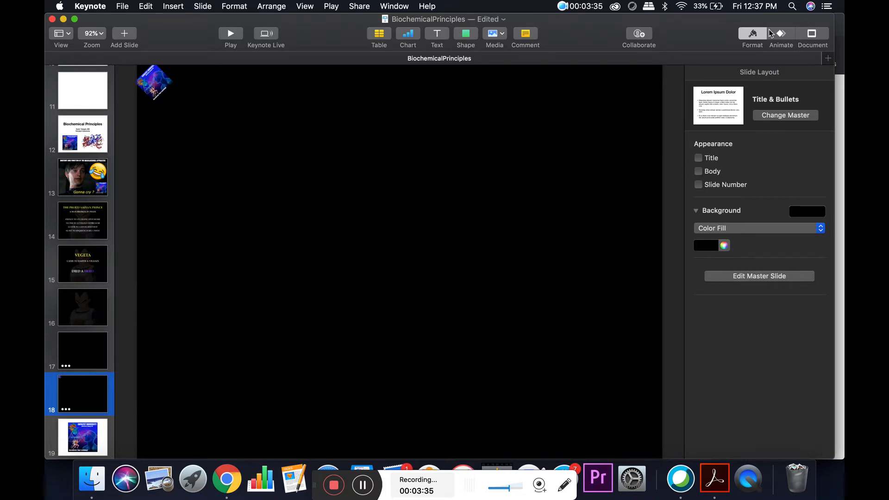
mouse_move(747, 49)
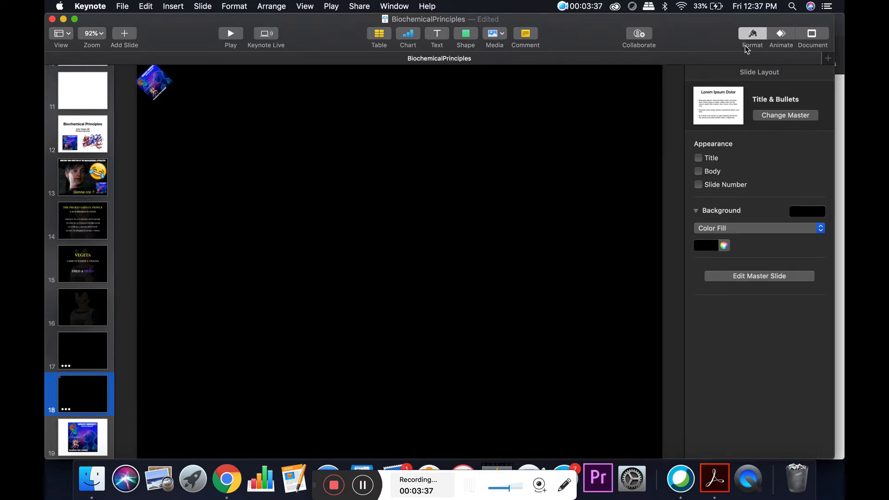
Step: Show the Animate inspector for slide 18
click(781, 34)
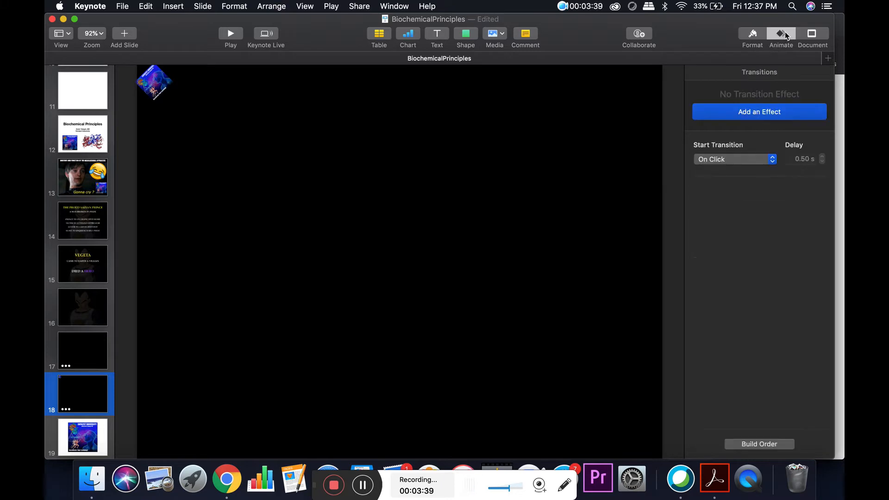
mouse_move(210, 73)
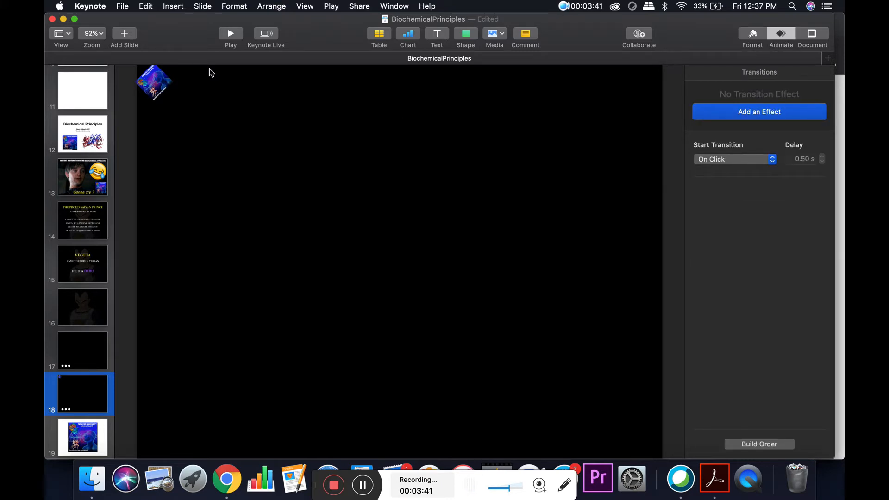
mouse_move(192, 96)
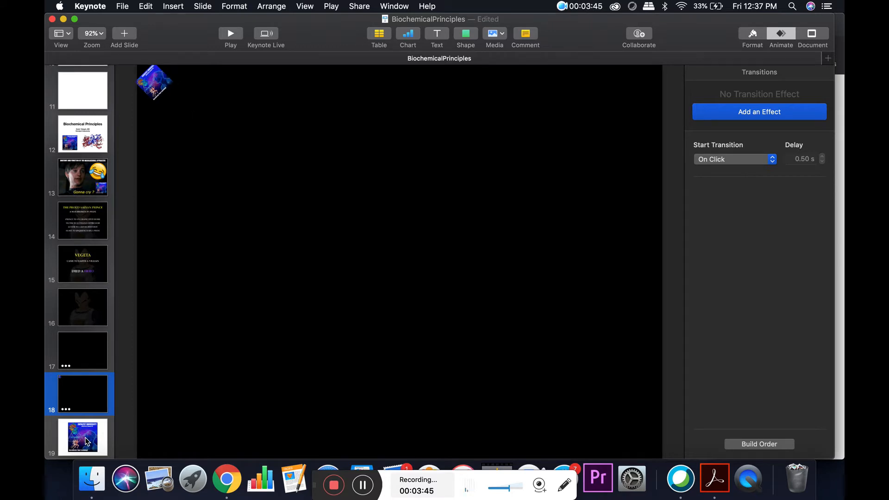
Step: Go to slide 19's large Catalyst University logo and list its action effects
click(82, 437)
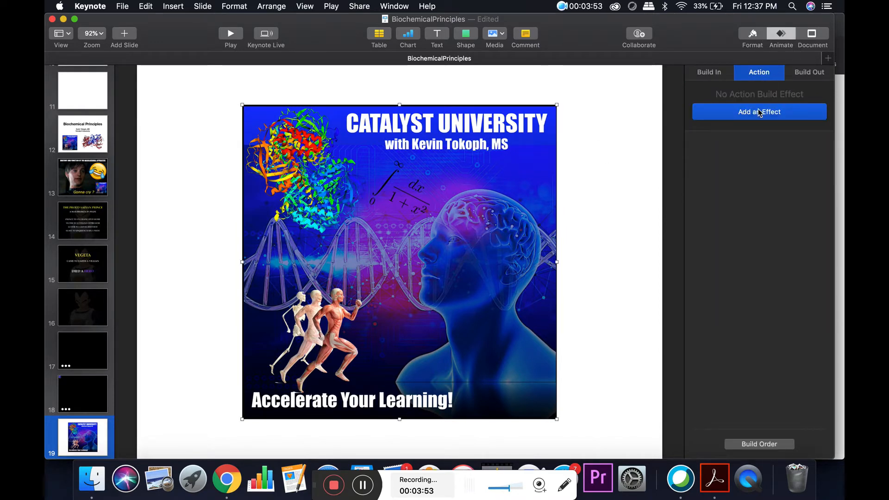
click(758, 111)
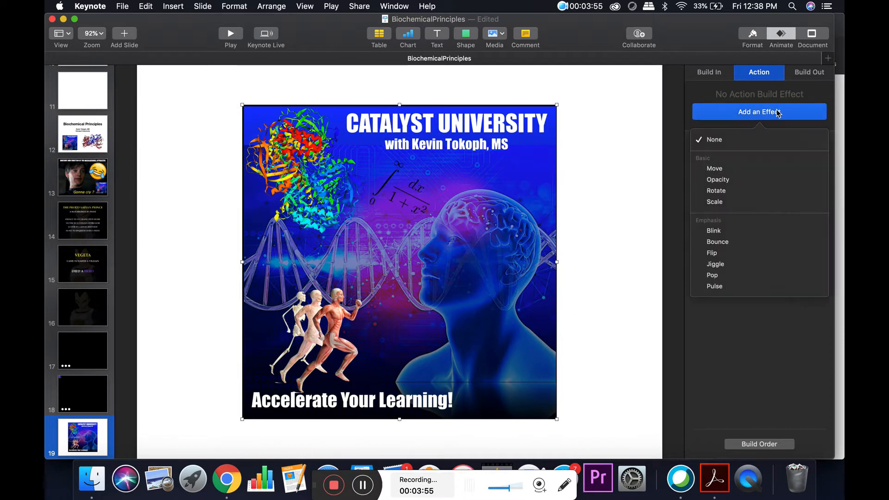
mouse_move(737, 169)
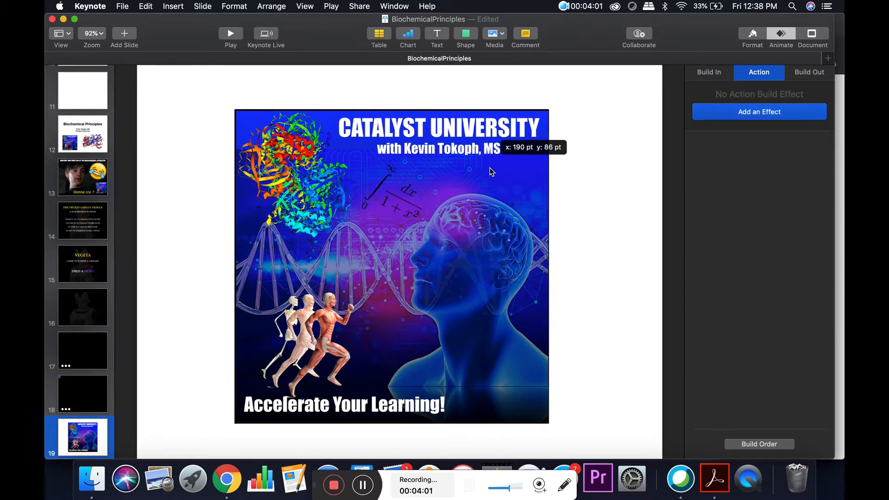
Step: Give the logo a 10-second Move action from the lower left, then add a Scale action
drag(391, 265, 278, 267)
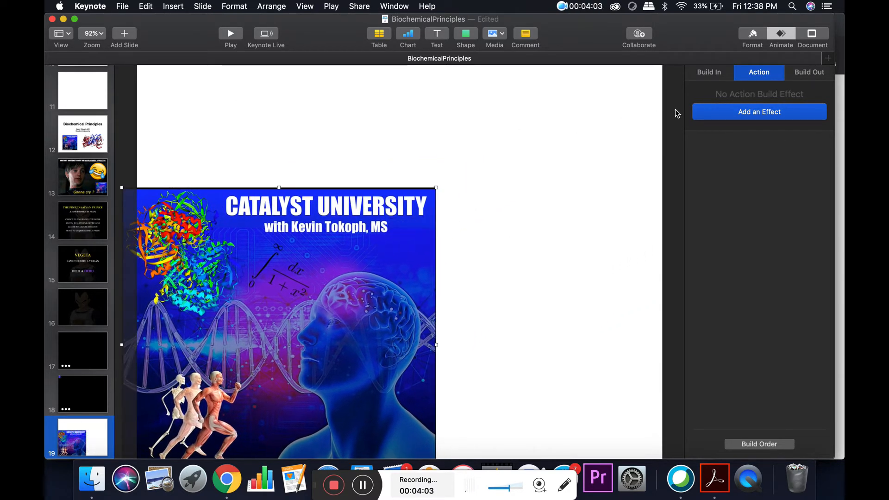
click(758, 111)
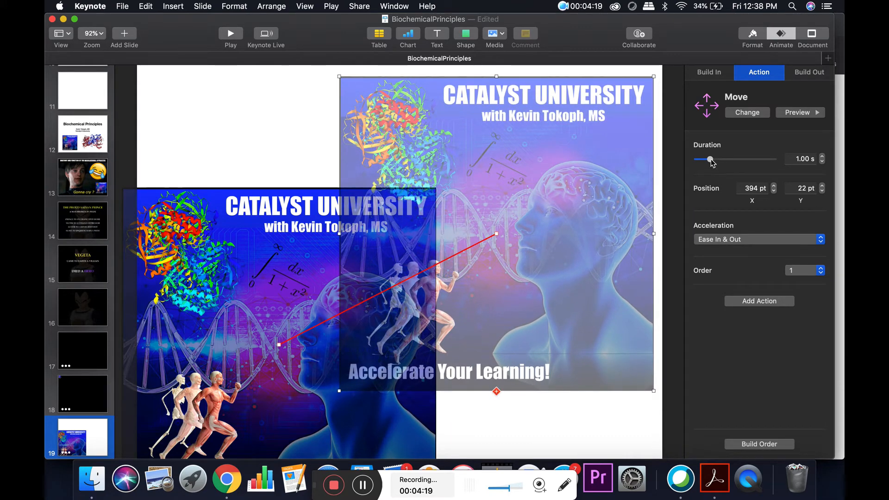
click(756, 239)
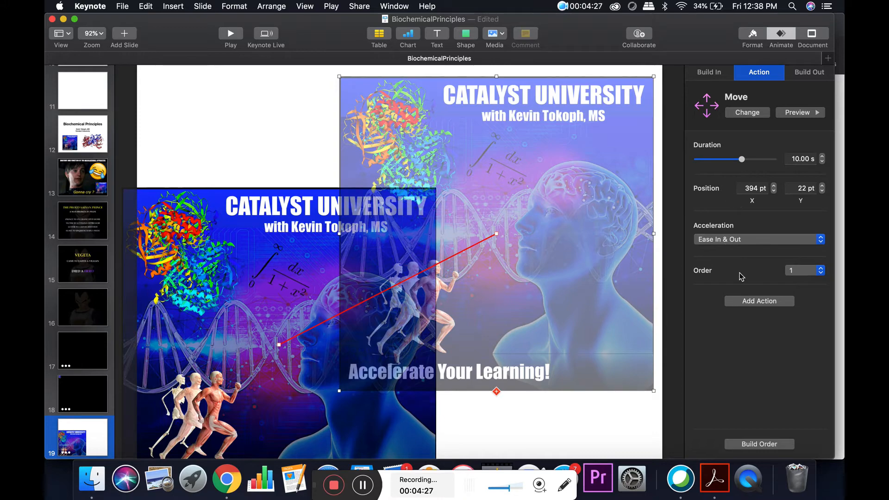
click(747, 112)
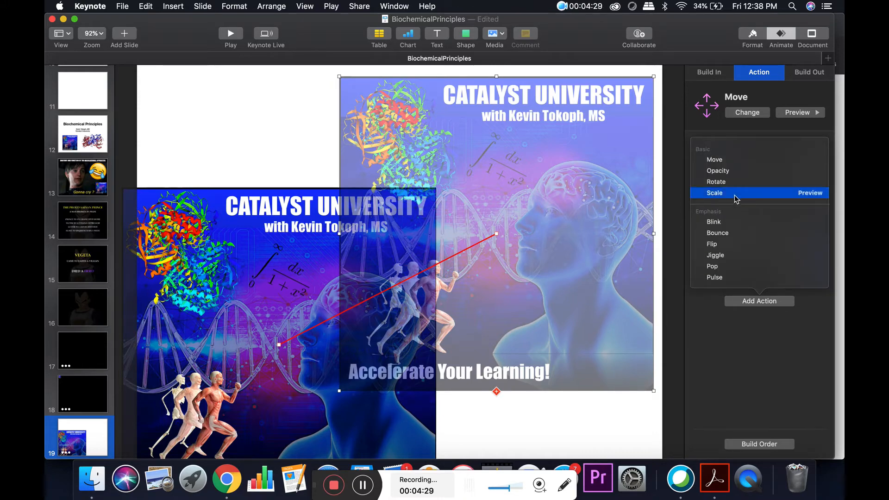
click(715, 192)
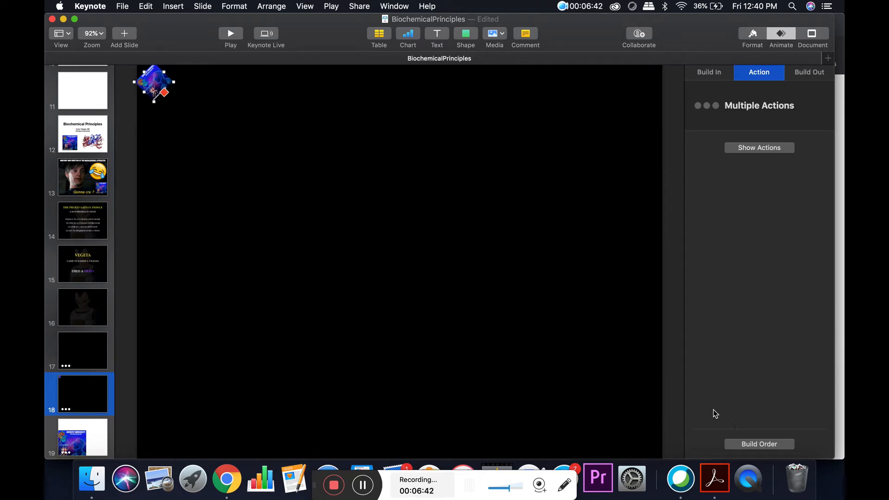
Step: Show slide 18's Build Order with the logo's Move, Rotate and Scale builds
click(759, 444)
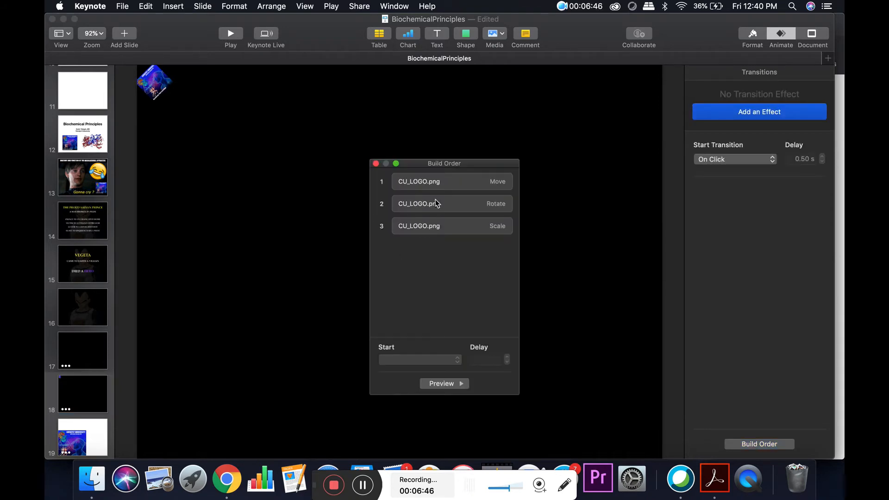
mouse_move(434, 244)
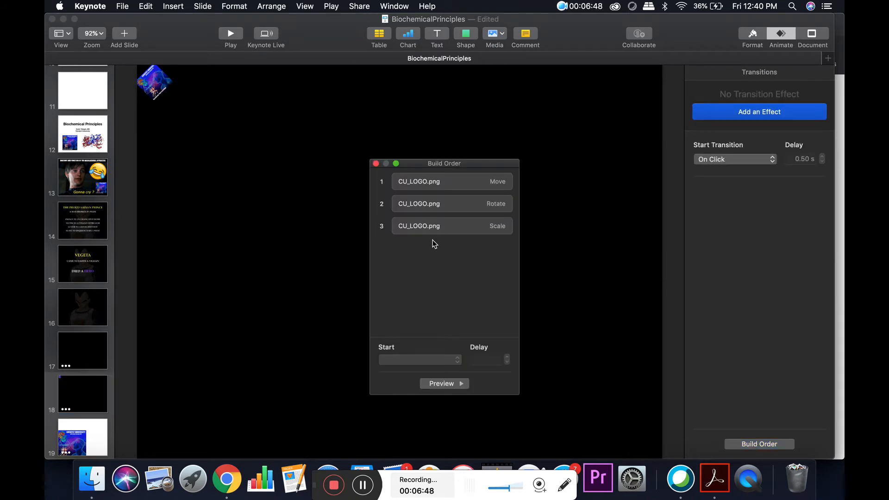
mouse_move(447, 195)
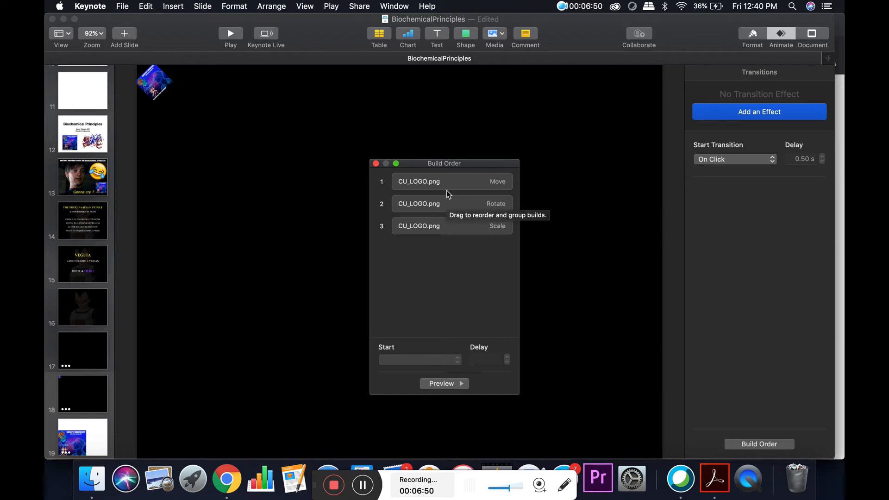
mouse_move(425, 206)
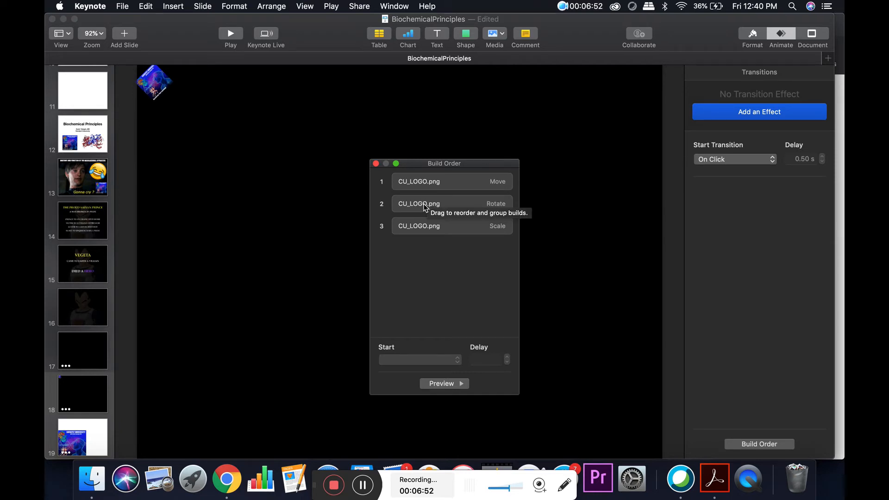
mouse_move(435, 184)
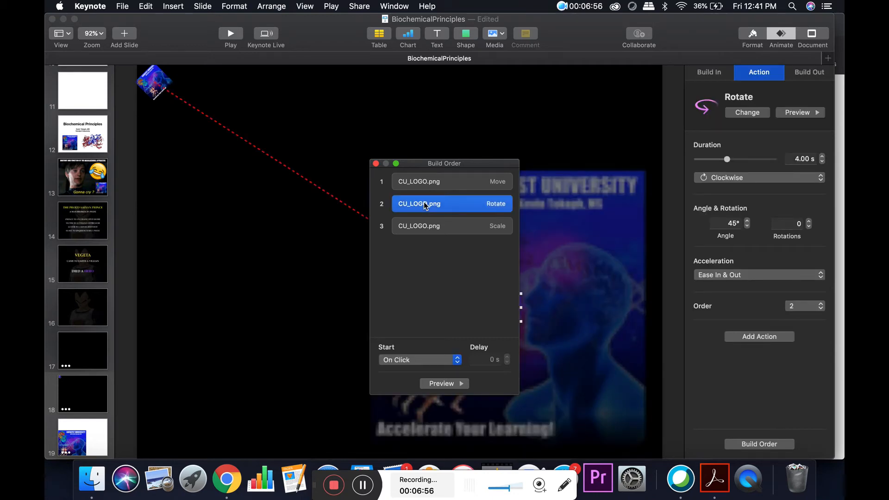
mouse_move(392, 349)
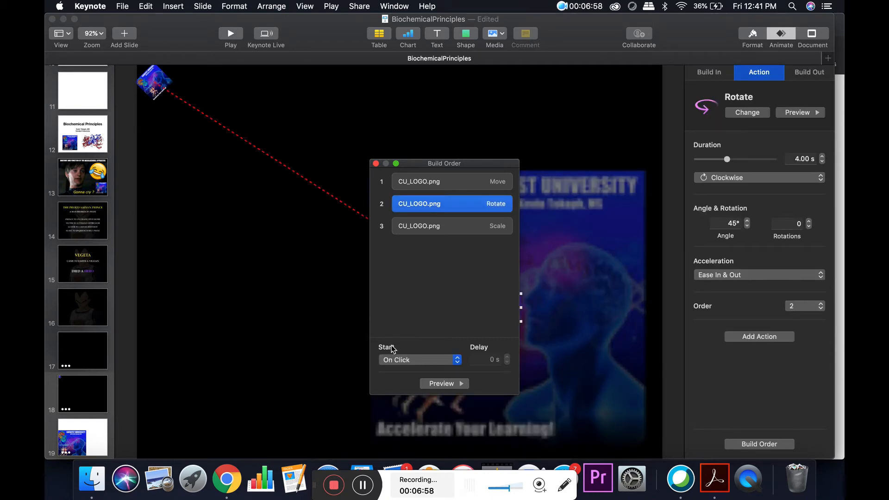
Step: Set the Rotate build to start With Build 1
click(419, 359)
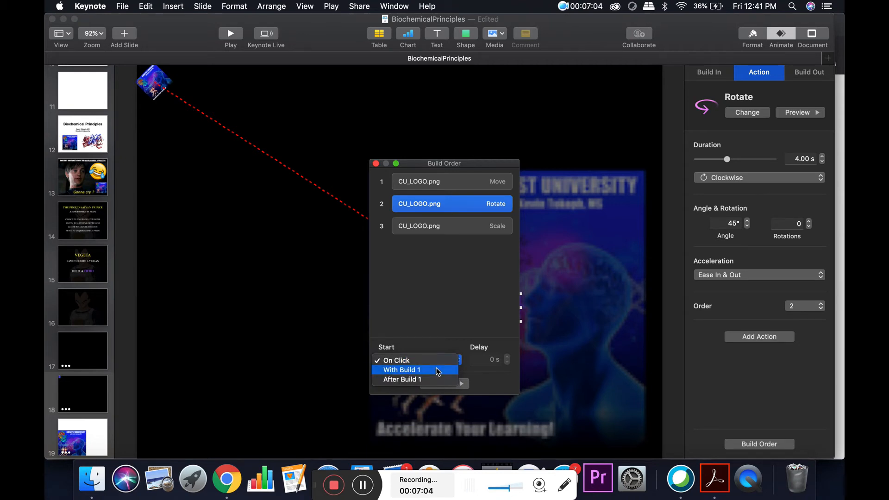
click(402, 369)
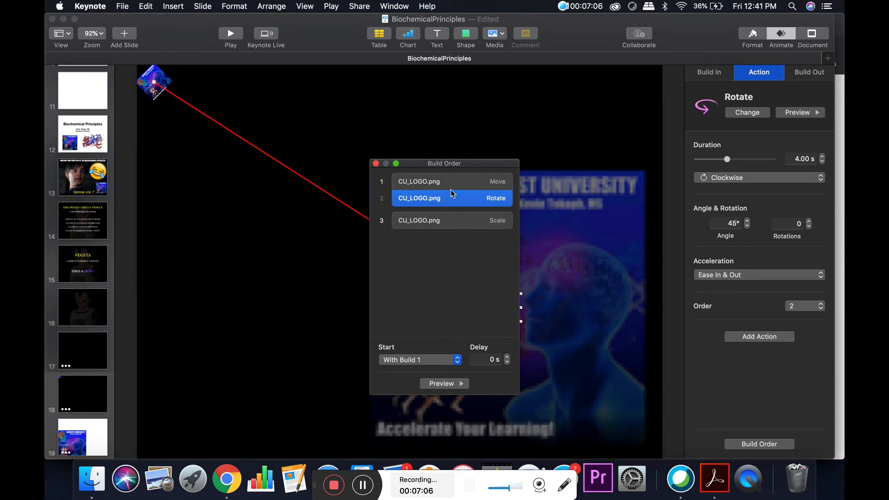
mouse_move(431, 203)
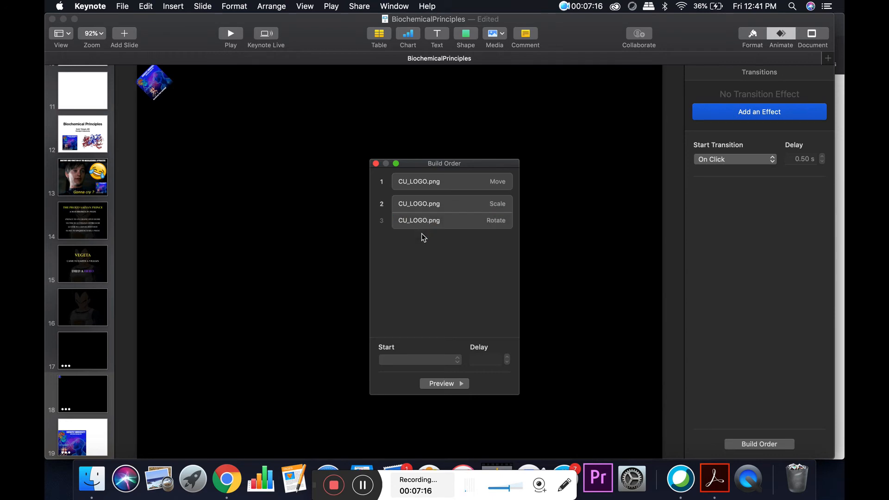
Step: Set both the Scale and Rotate builds to start With Build 1
click(437, 204)
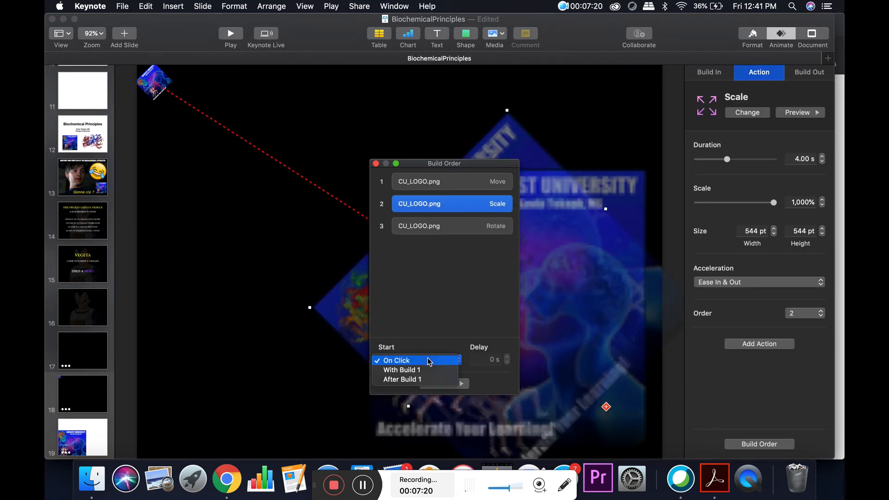
click(401, 369)
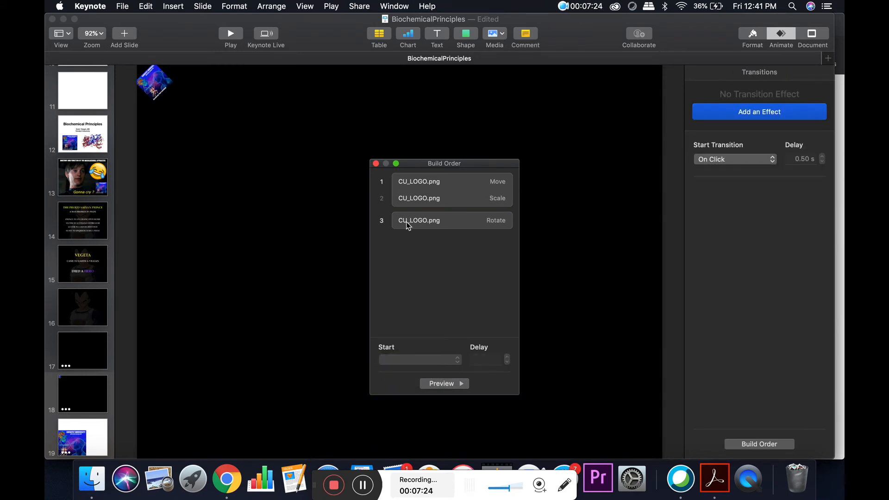
click(419, 220)
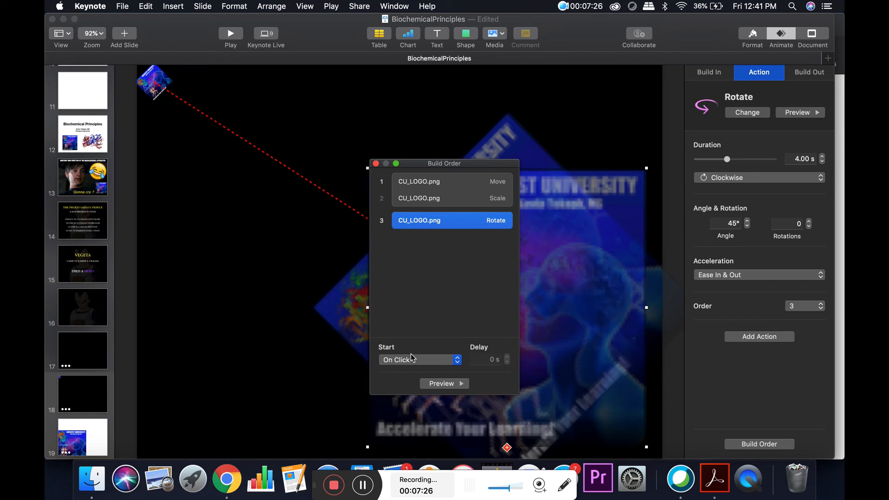
click(420, 360)
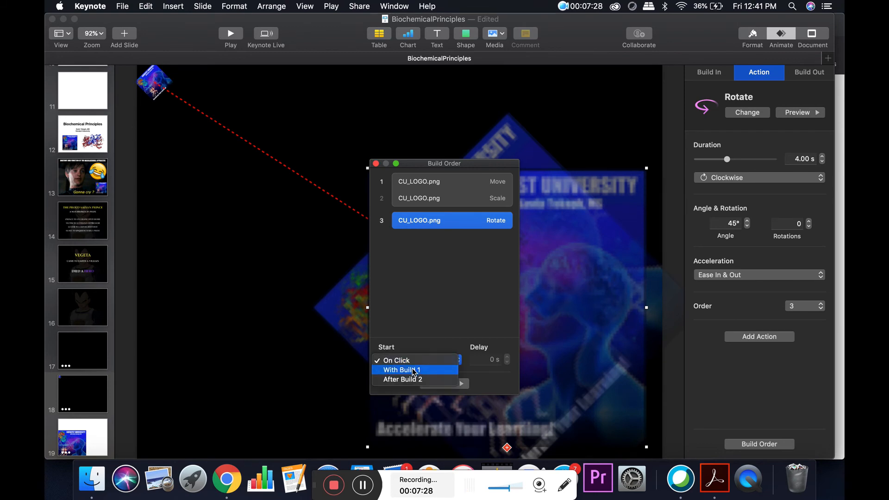
click(402, 369)
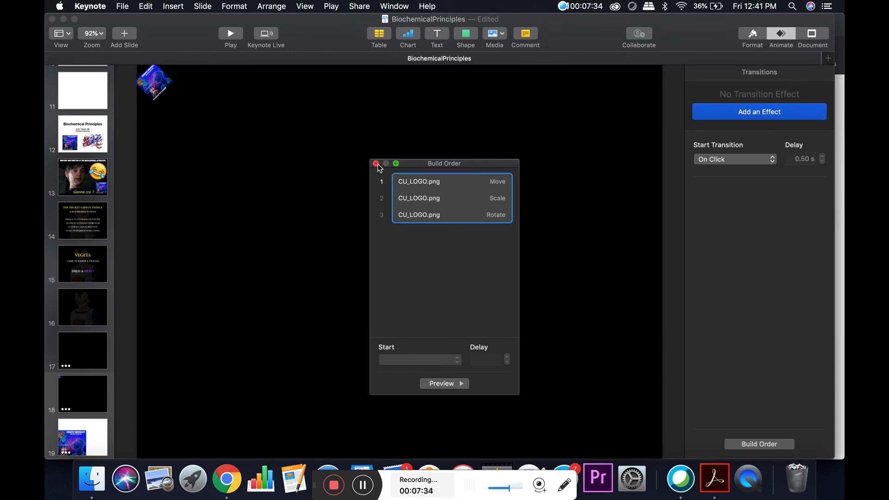
Step: Close Build Order and preview the grouped logo animation as a slideshow
click(331, 6)
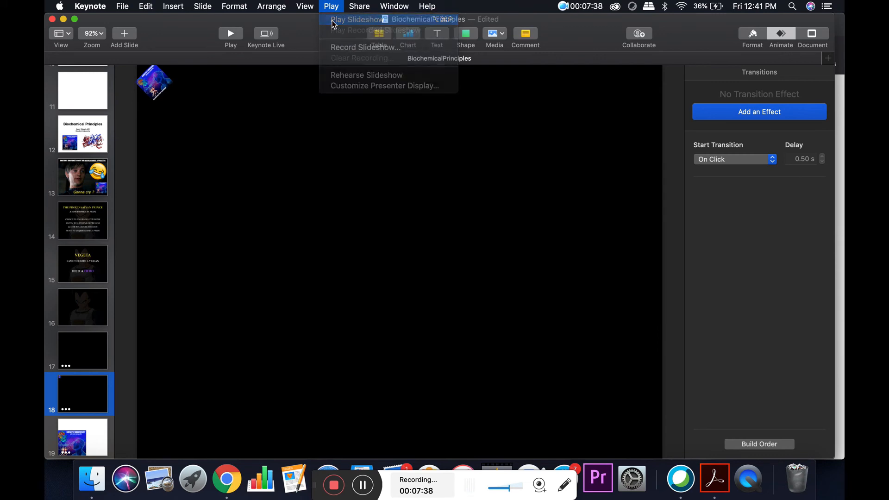
click(355, 19)
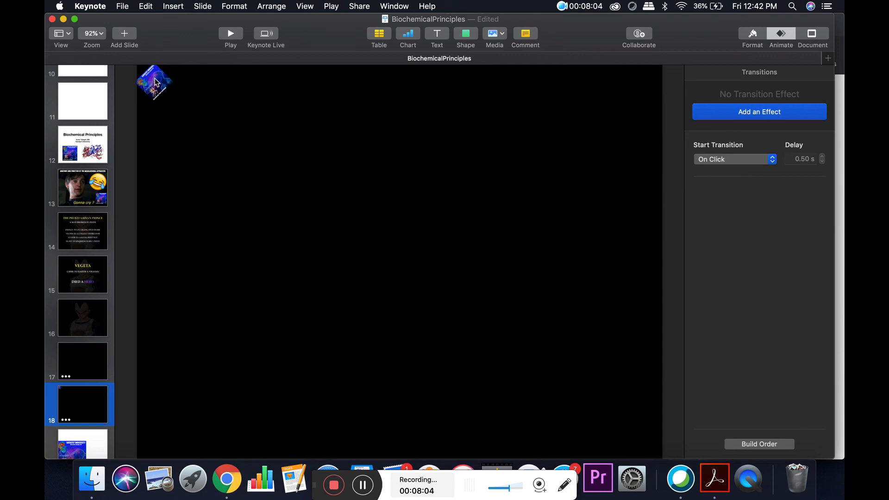
mouse_move(264, 177)
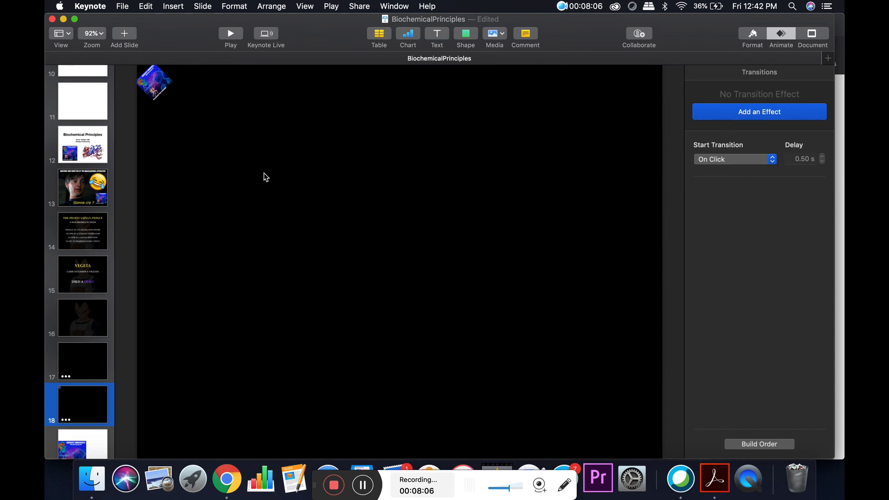